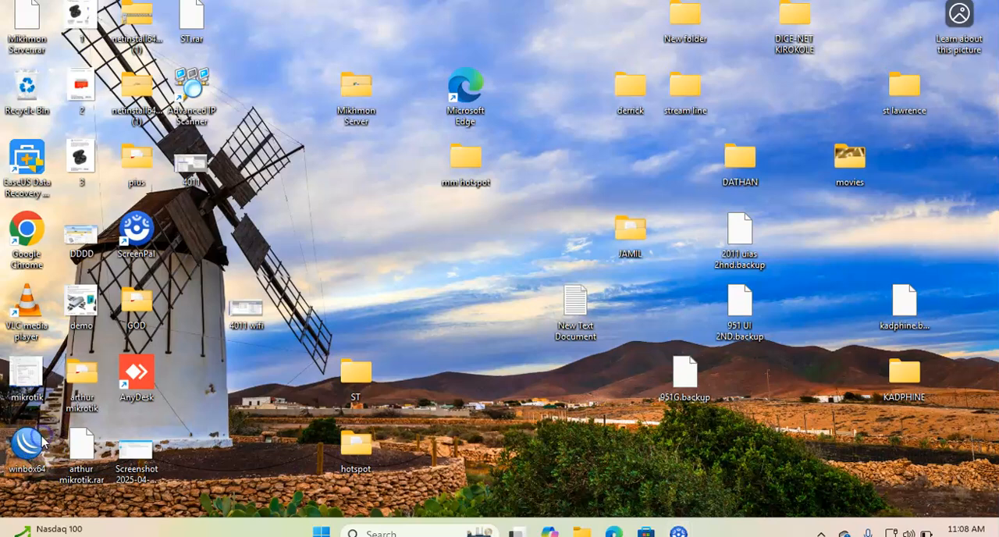
Launch WinBox and connect to the neighbor router 192.168.88.1 as admin.
{"action": "double_click", "coordinate": [28, 441]}
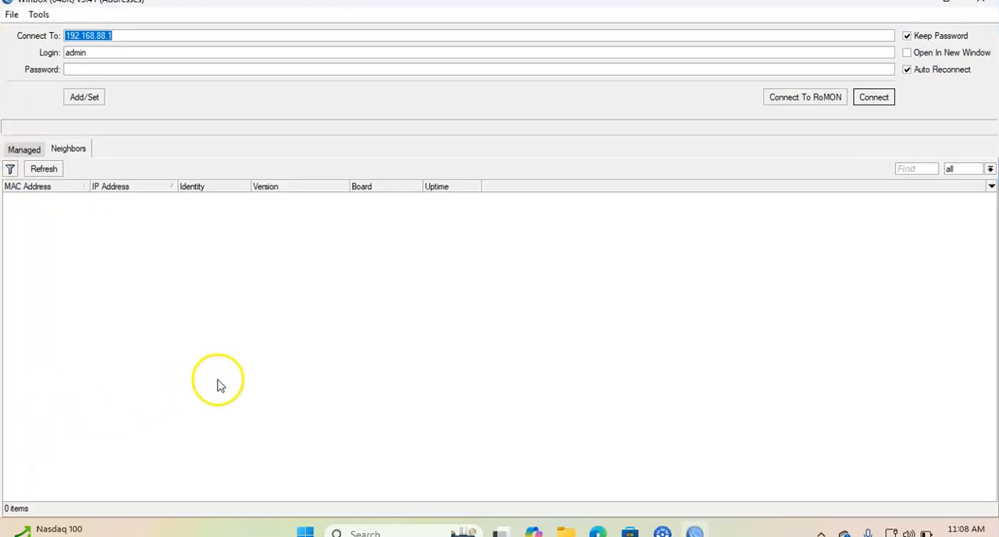
{"action": "left_click", "coordinate": [42, 169]}
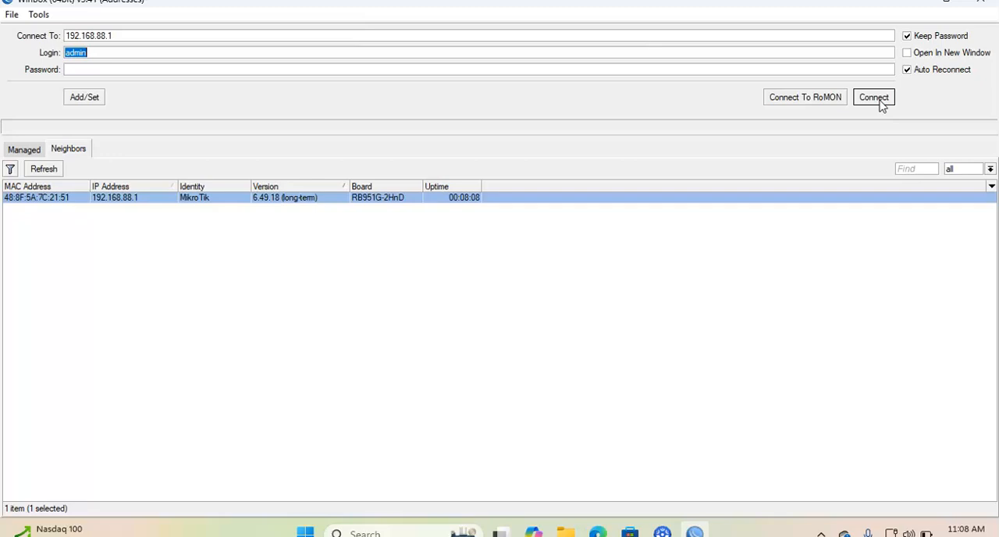
{"action": "left_click", "coordinate": [882, 97]}
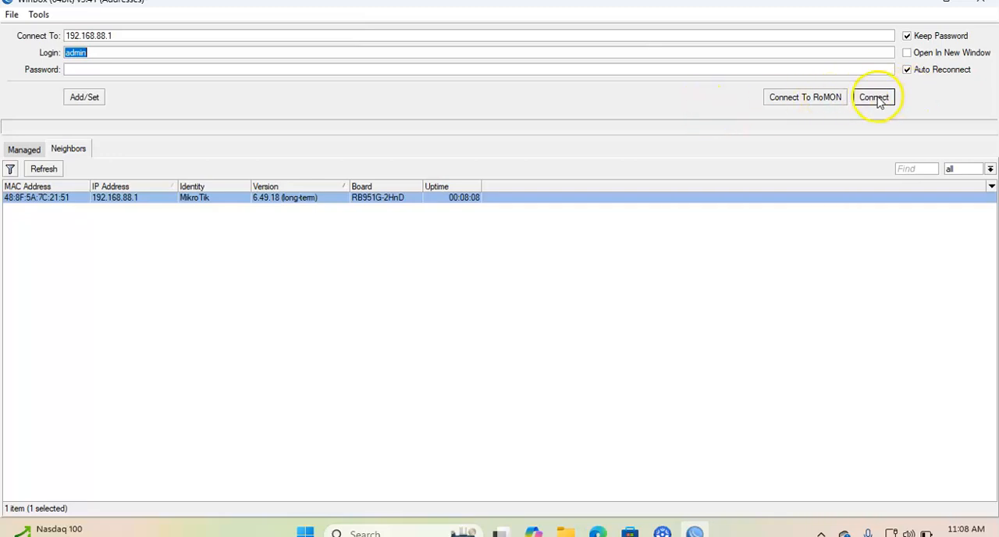
{"action": "left_click", "coordinate": [875, 97]}
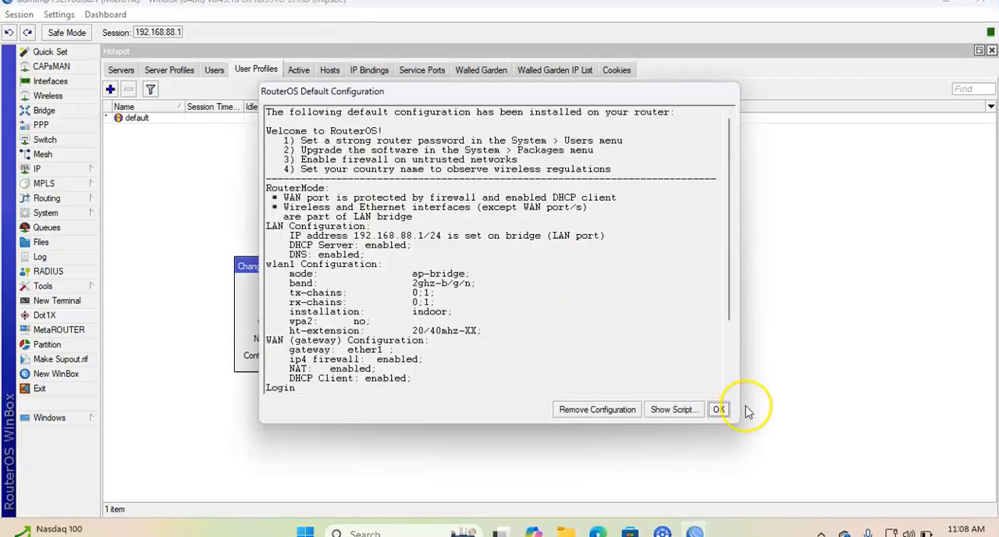
Accept the RouterOS default configuration notice and cancel the expired-password change.
{"action": "left_click", "coordinate": [718, 409]}
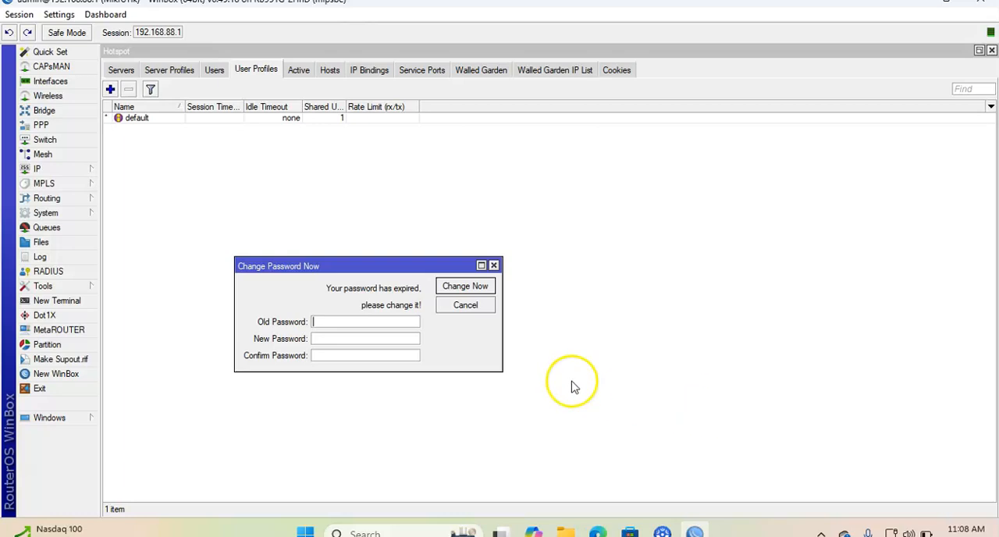
{"action": "left_click", "coordinate": [466, 304]}
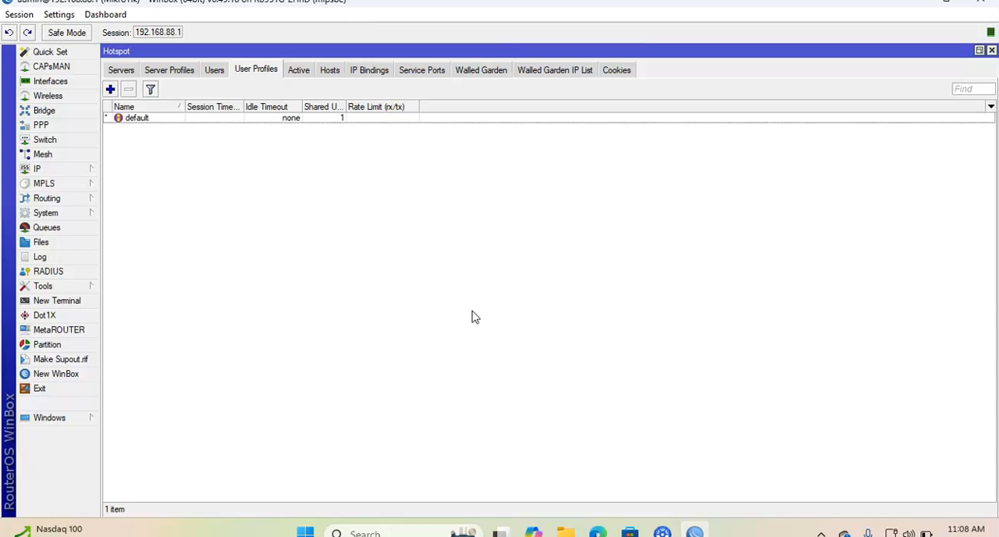
{"action": "mouse_move", "coordinate": [992, 87]}
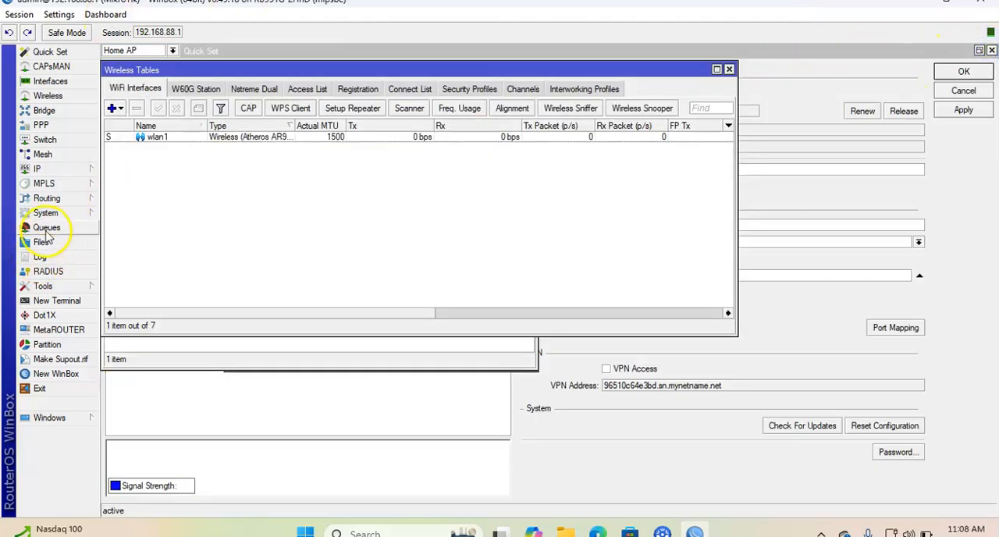
{"action": "left_click", "coordinate": [45, 212]}
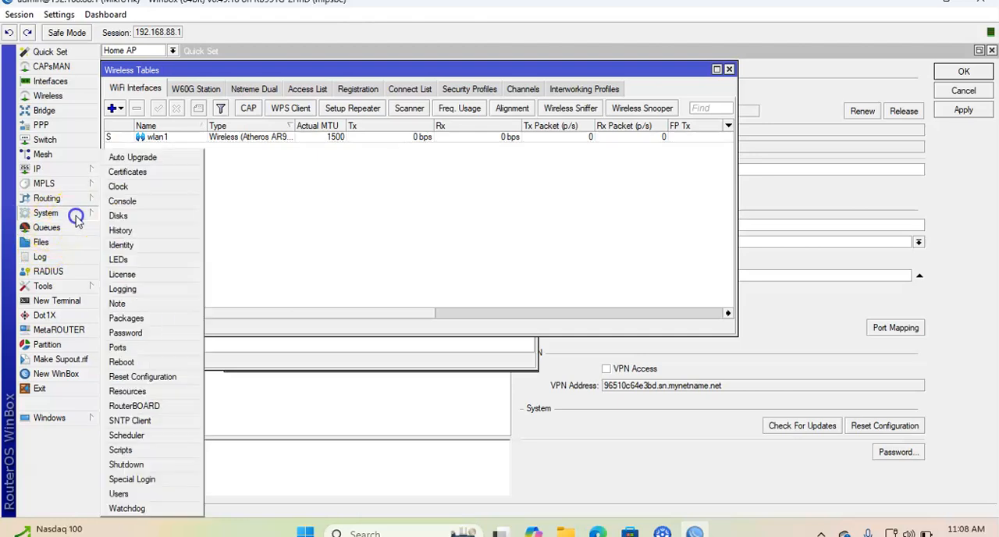
{"action": "mouse_move", "coordinate": [128, 390]}
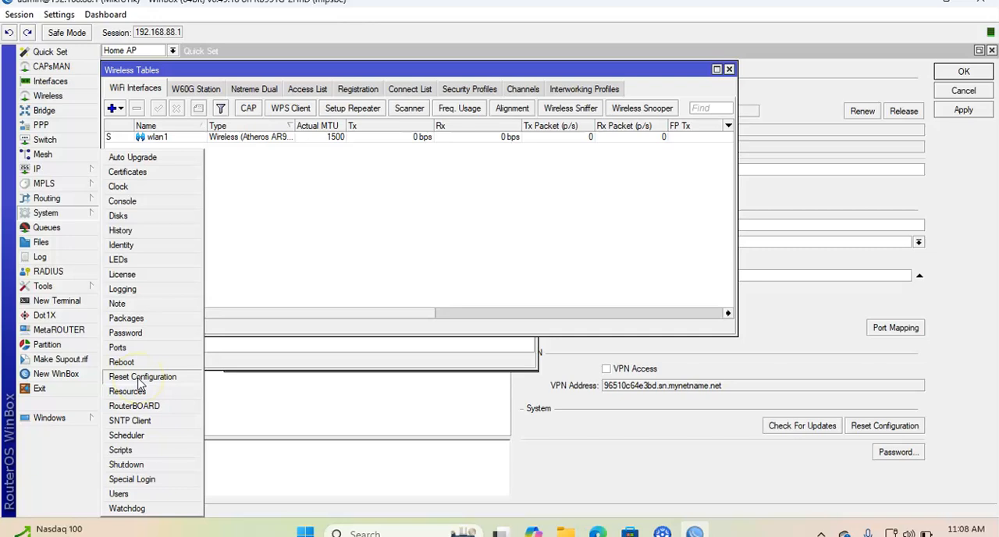
{"action": "left_click", "coordinate": [142, 377]}
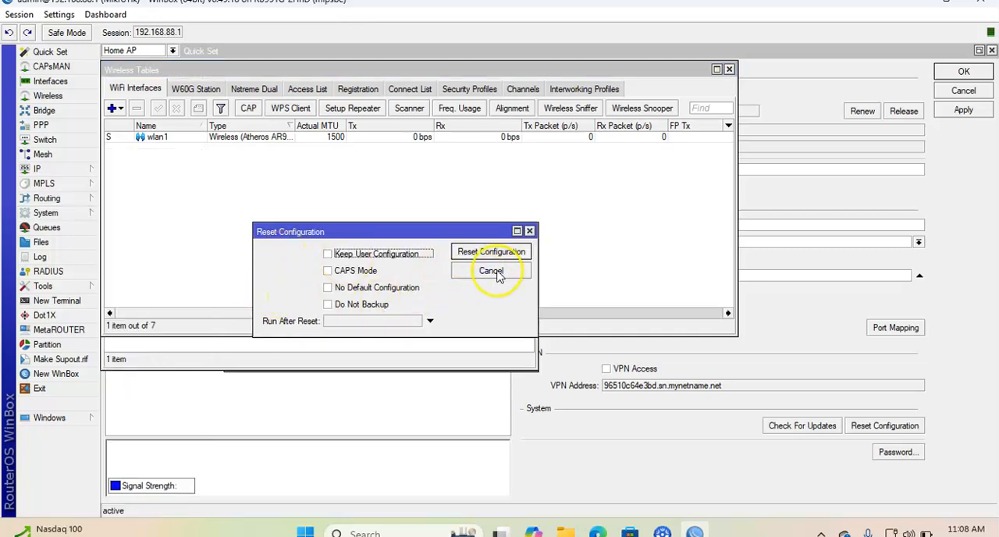
{"action": "left_click", "coordinate": [490, 270]}
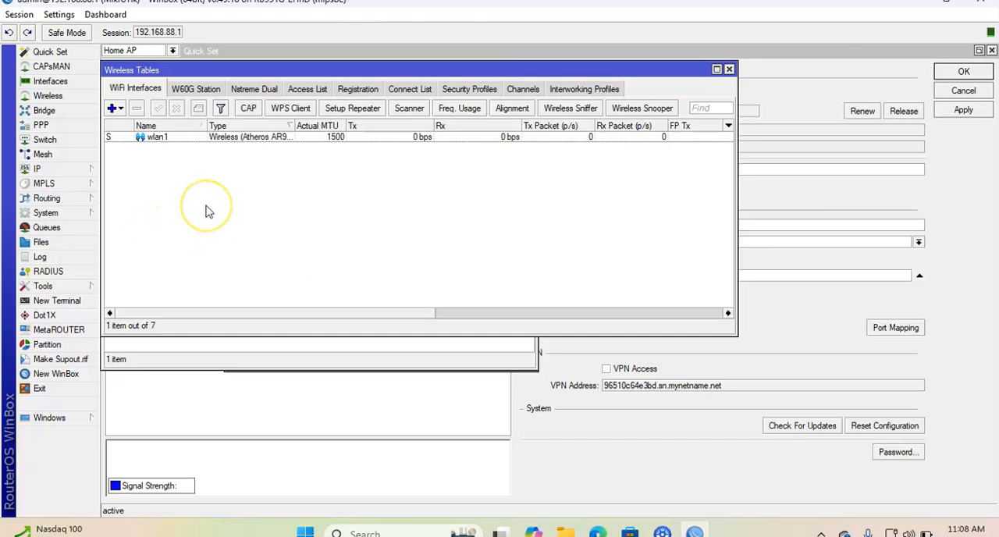
{"action": "mouse_move", "coordinate": [209, 212]}
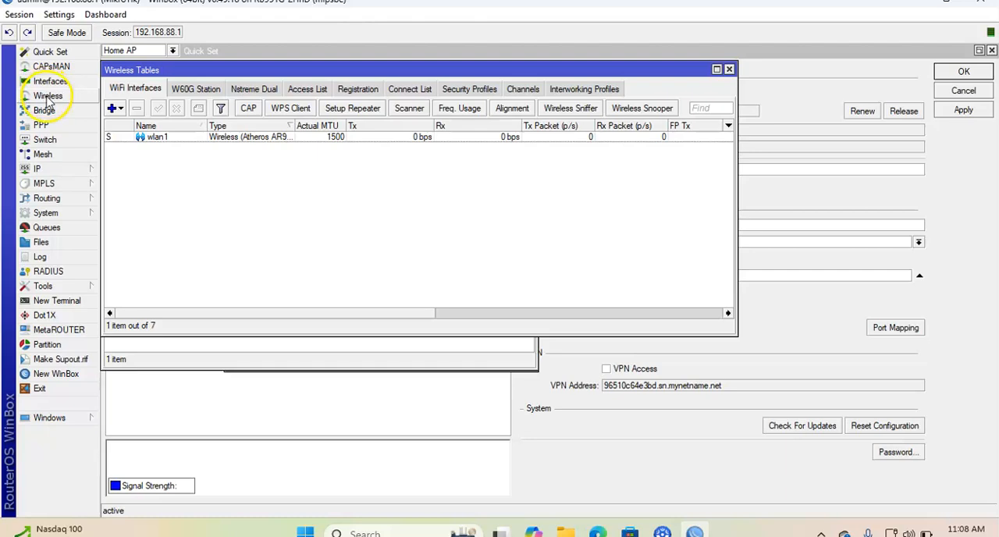
{"action": "left_click", "coordinate": [44, 109]}
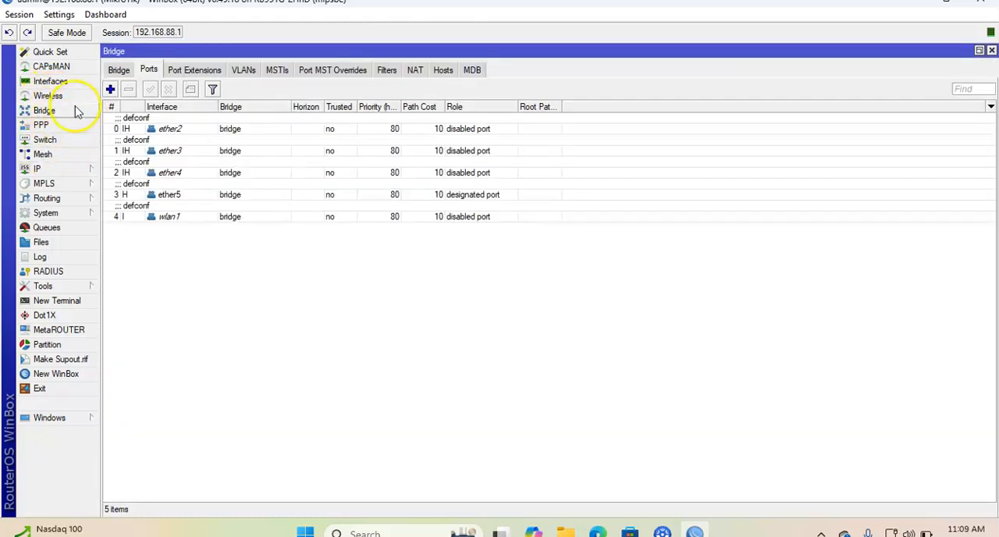
{"action": "mouse_move", "coordinate": [896, 533]}
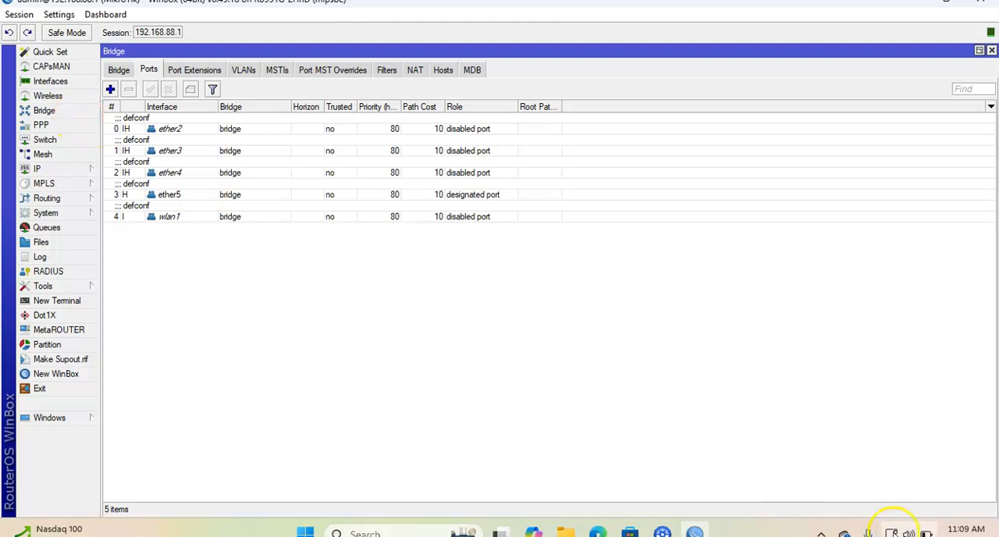
Search the Start menu for 'cmd' to find Command Prompt.
{"action": "left_click", "coordinate": [300, 534]}
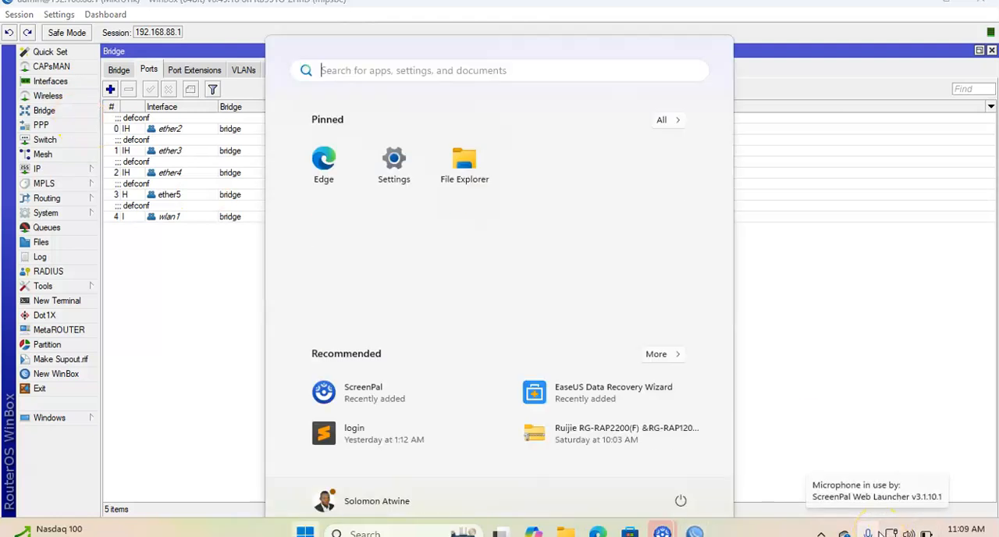
{"action": "type", "text": "cmd"}
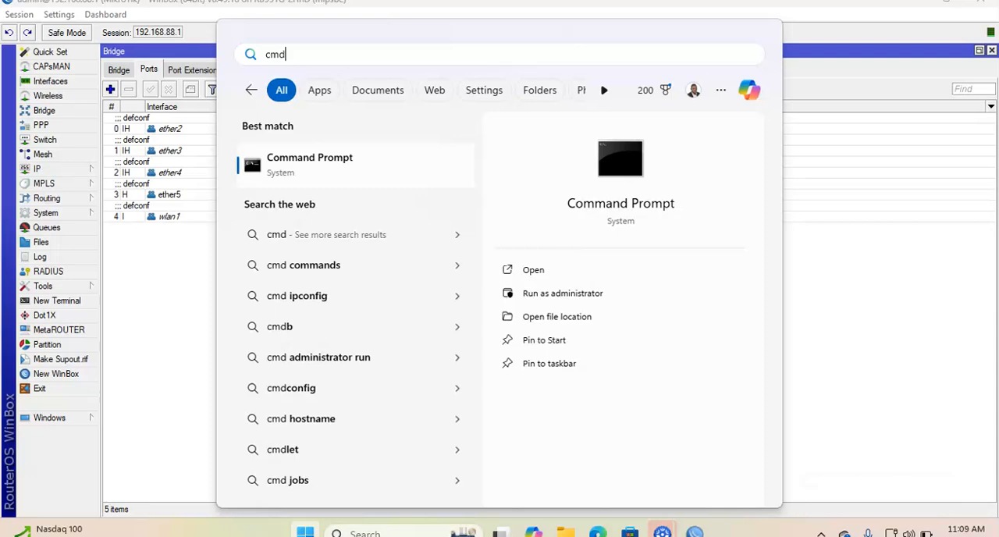
{"action": "mouse_move", "coordinate": [66, 385]}
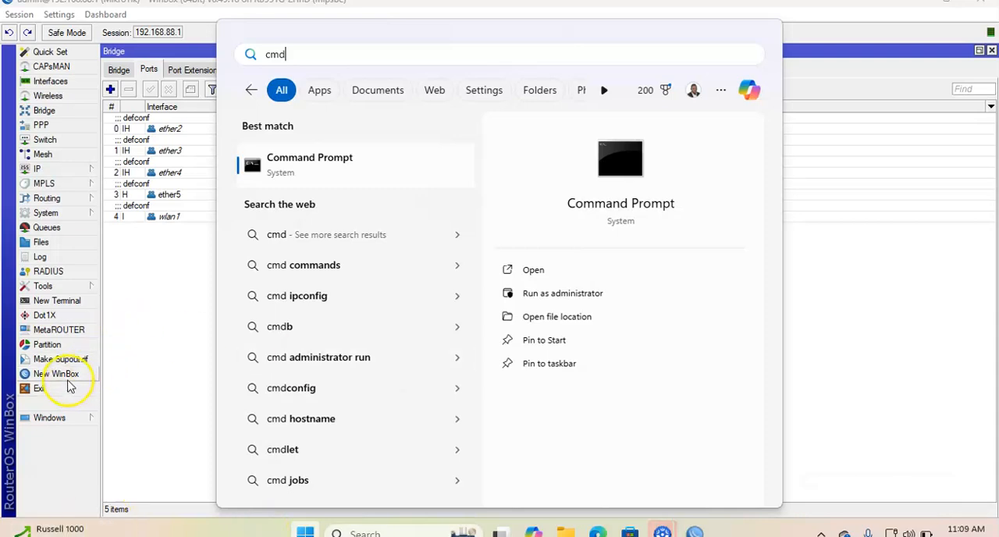
In a new router terminal, answer n and set a new admin password.
{"action": "left_click", "coordinate": [56, 300]}
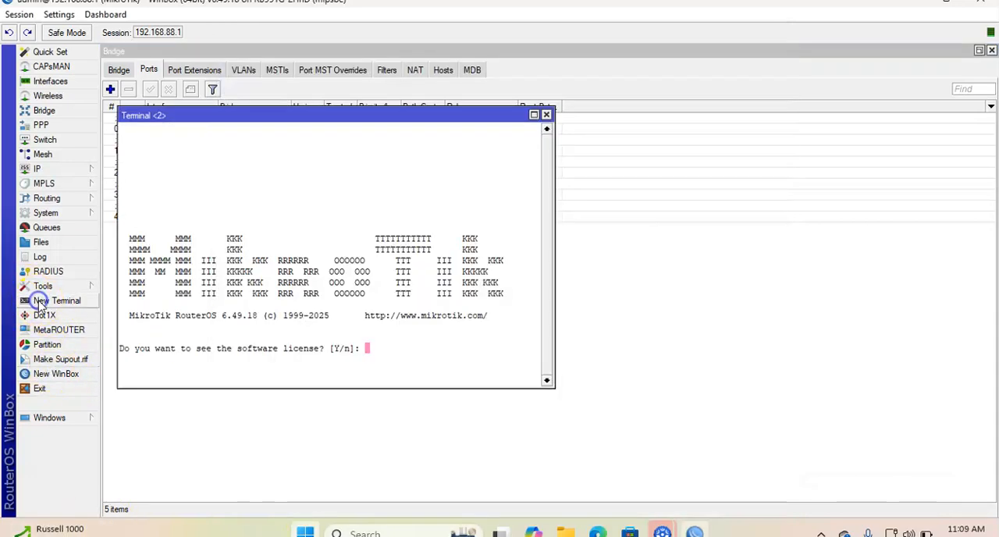
{"action": "mouse_move", "coordinate": [324, 294]}
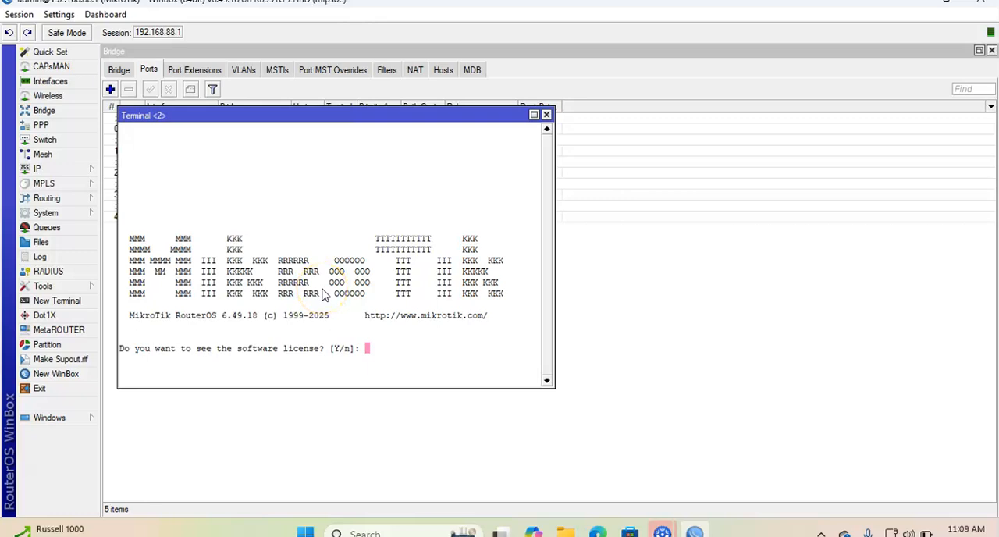
{"action": "type", "text": "n"}
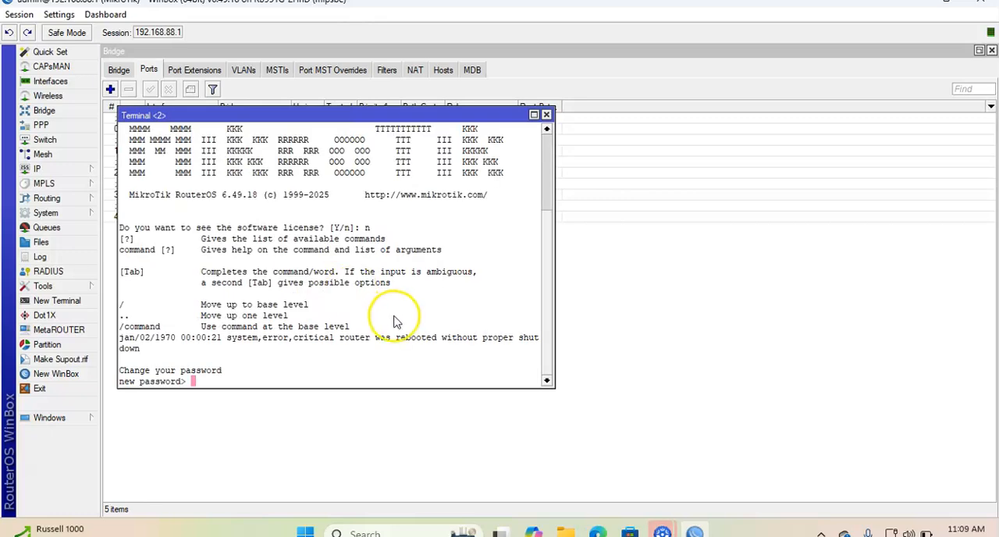
{"action": "type", "text": "***"}
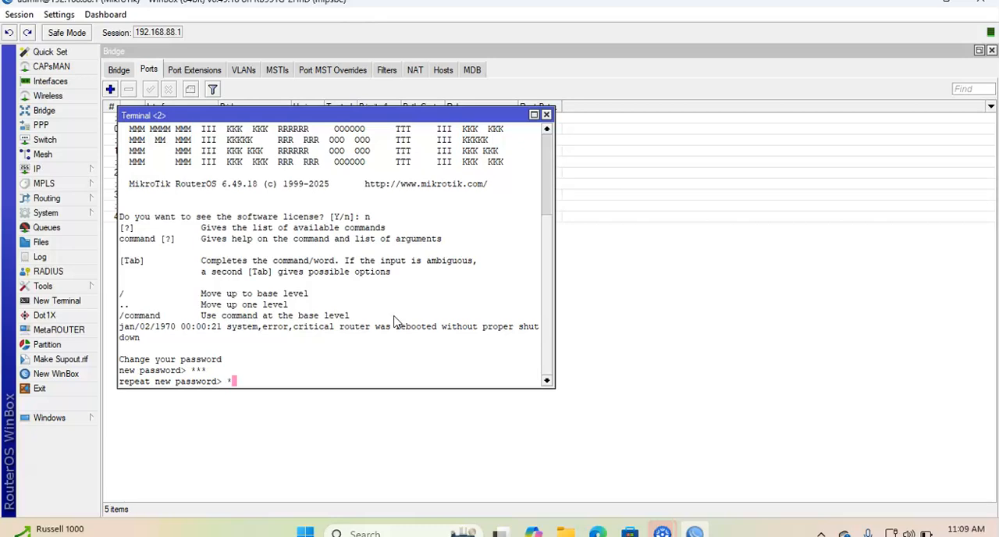
{"action": "key", "text": "Return"}
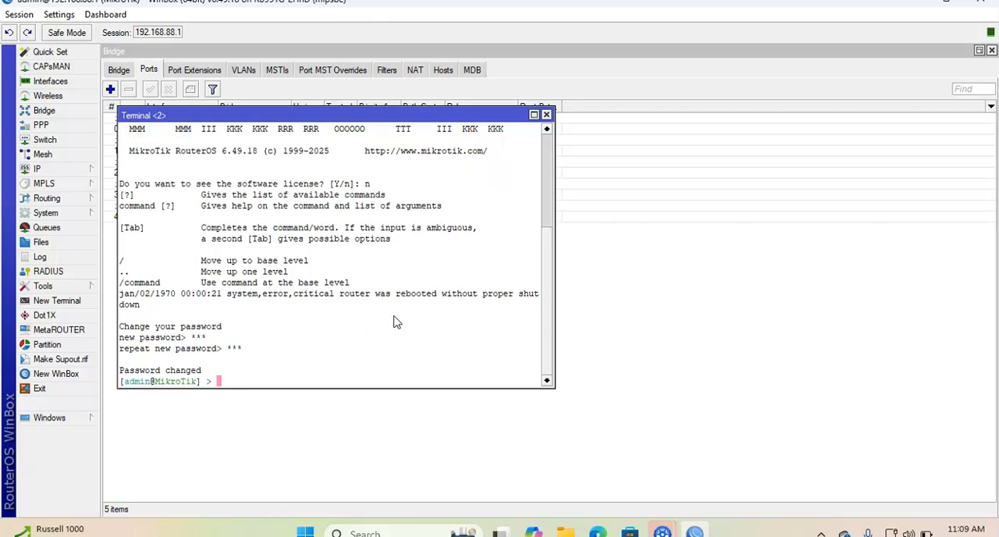
Ping 8.8.8.8 from the router, get replies, and close the terminal.
{"action": "type", "text": "ping 8"}
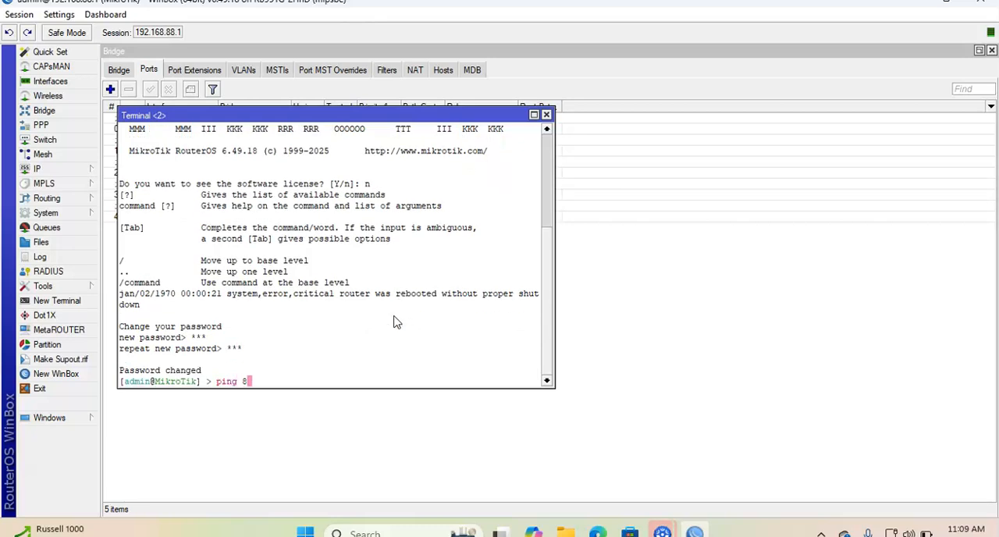
{"action": "type", "text": ".8.8.8"}
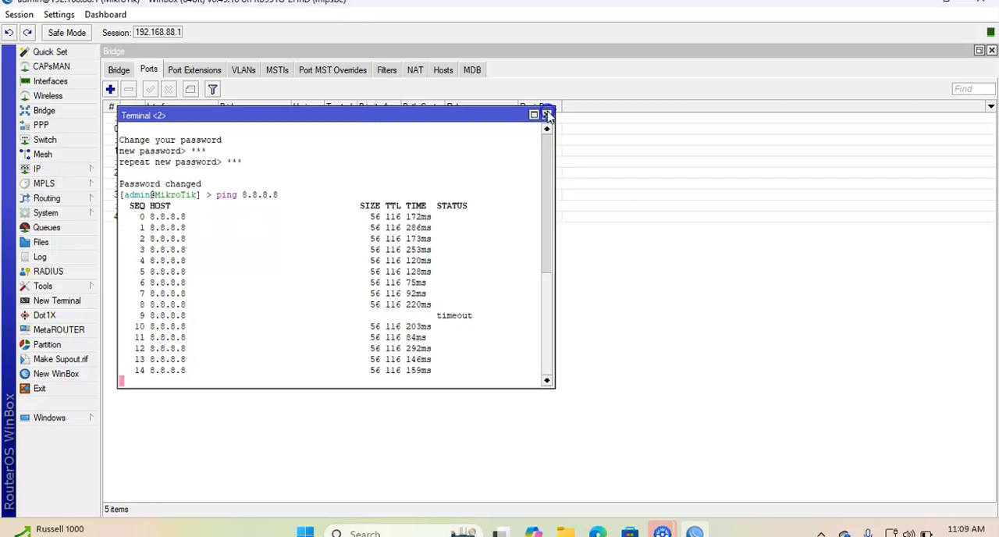
{"action": "left_click", "coordinate": [546, 116]}
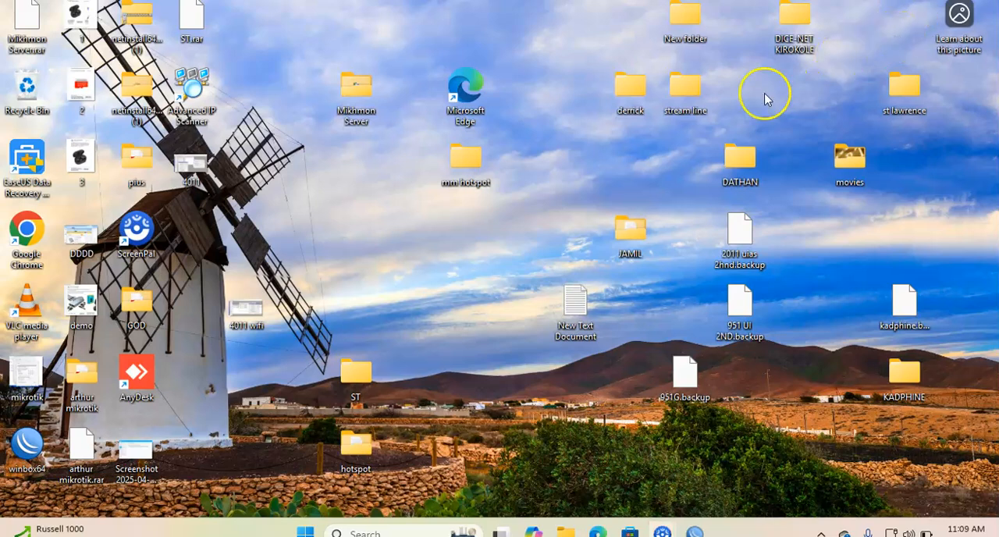
{"action": "mouse_move", "coordinate": [623, 122]}
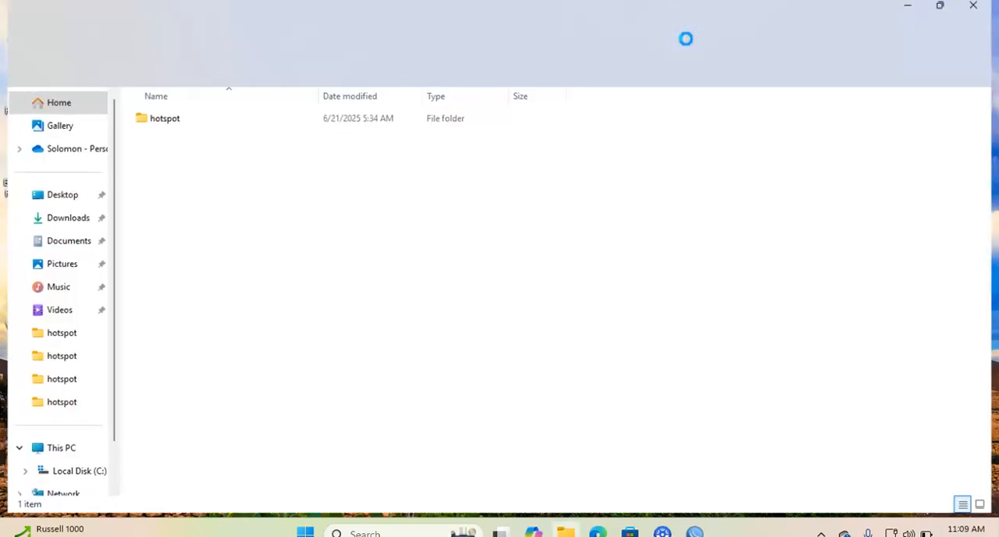
Open the hotspot folder inside New folder and select login.html.
{"action": "left_click", "coordinate": [159, 116]}
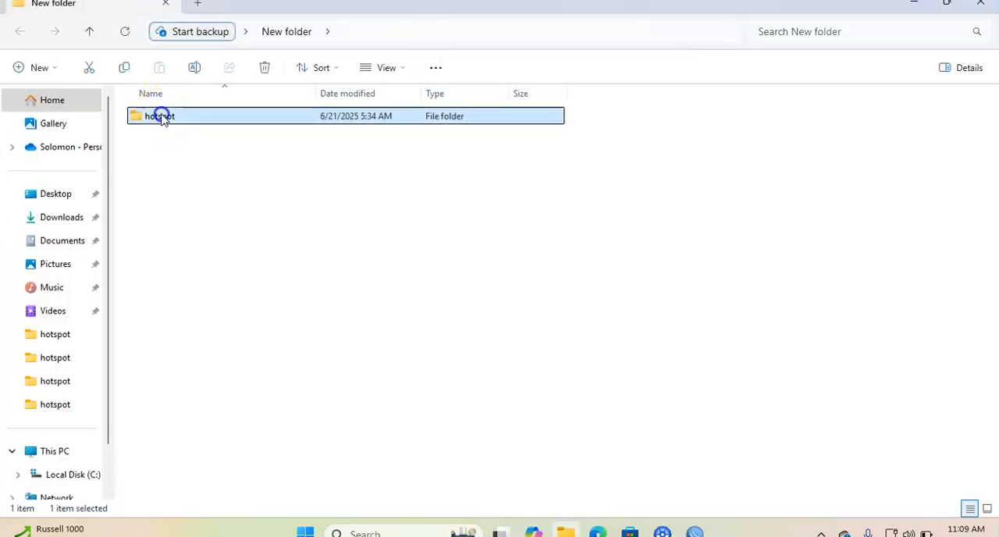
{"action": "double_click", "coordinate": [160, 116]}
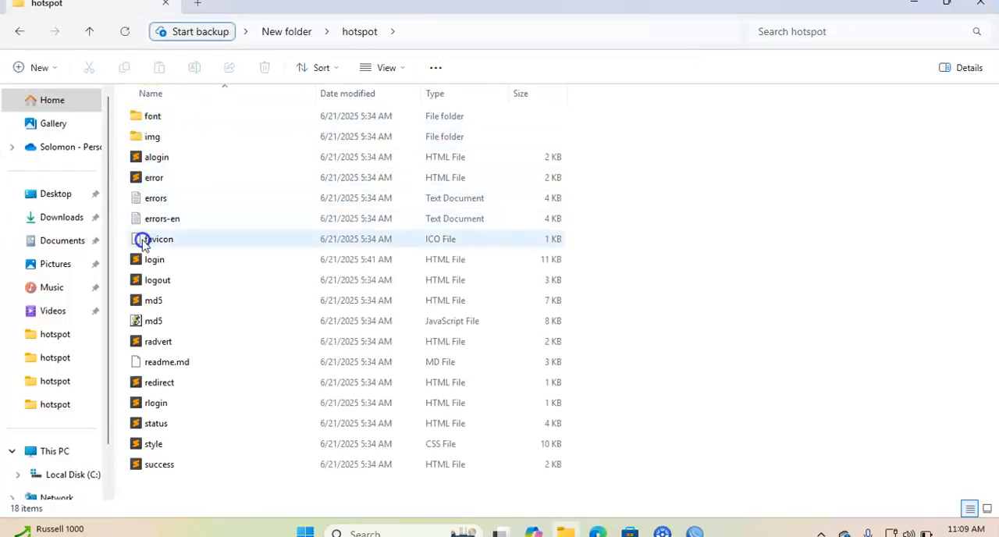
{"action": "left_click", "coordinate": [153, 259]}
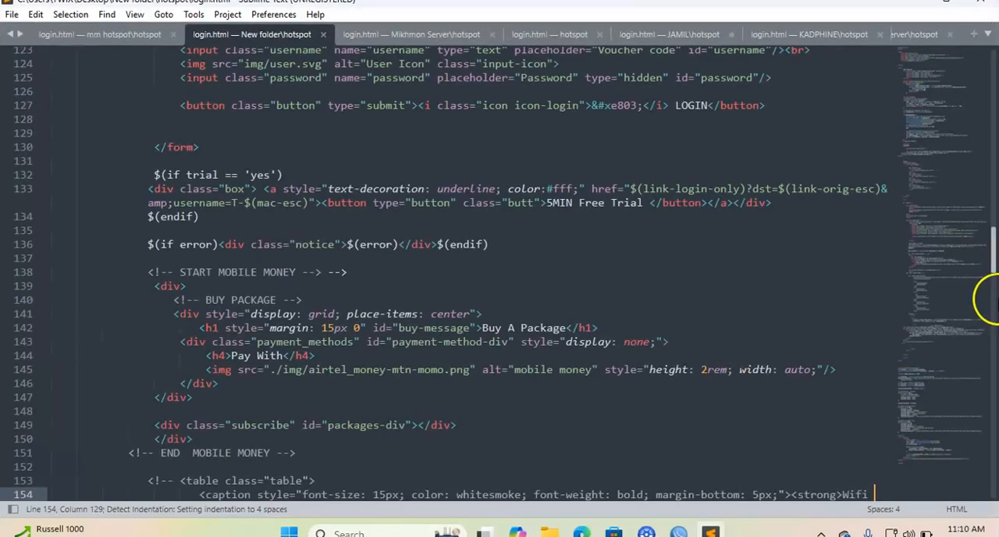
{"action": "scroll", "scroll_direction": "down", "scroll_amount": 3}
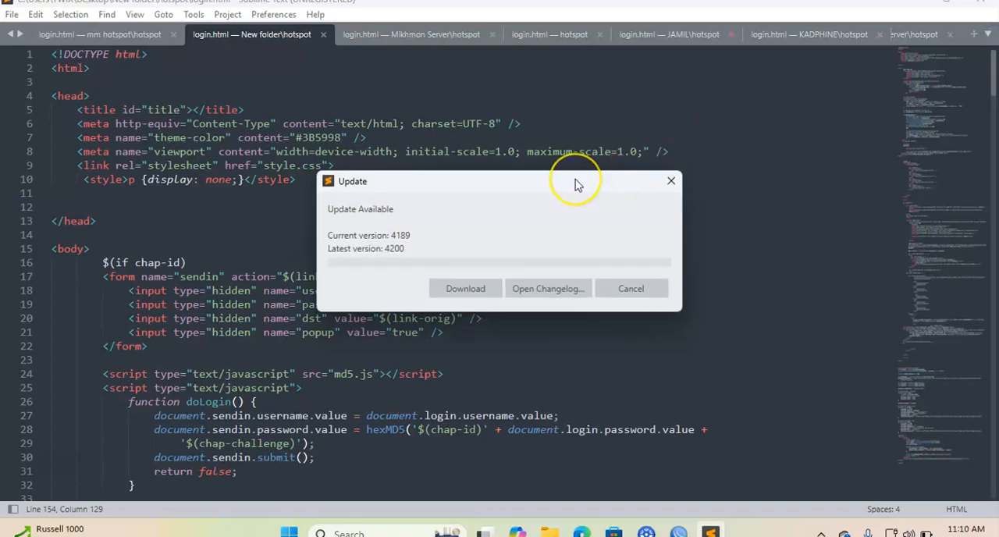
{"action": "mouse_move", "coordinate": [577, 184]}
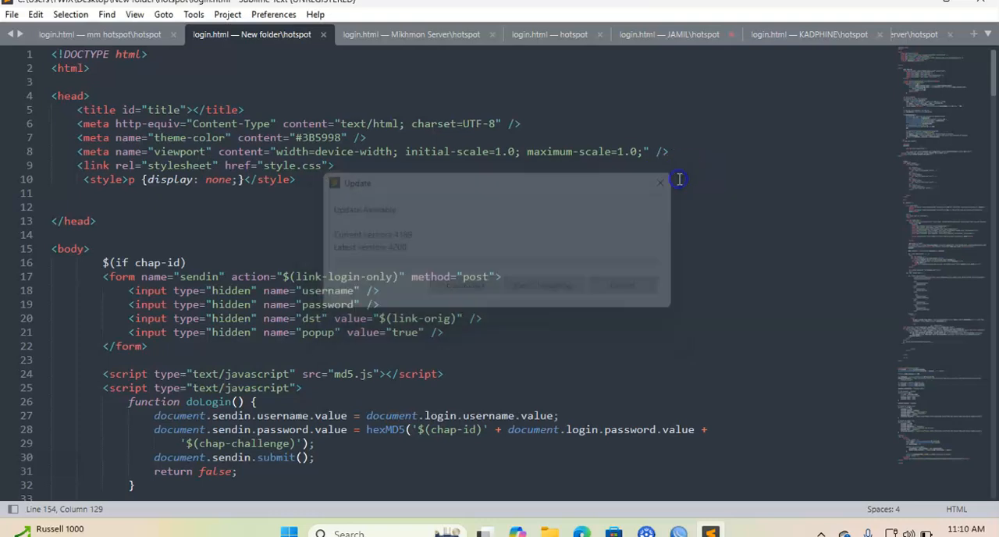
{"action": "left_click", "coordinate": [660, 183]}
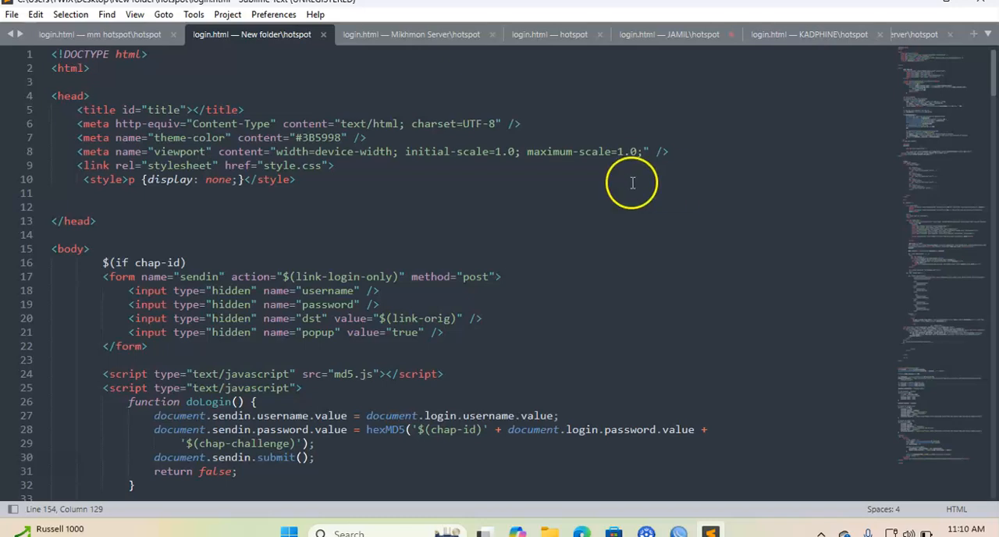
{"action": "mouse_move", "coordinate": [200, 109]}
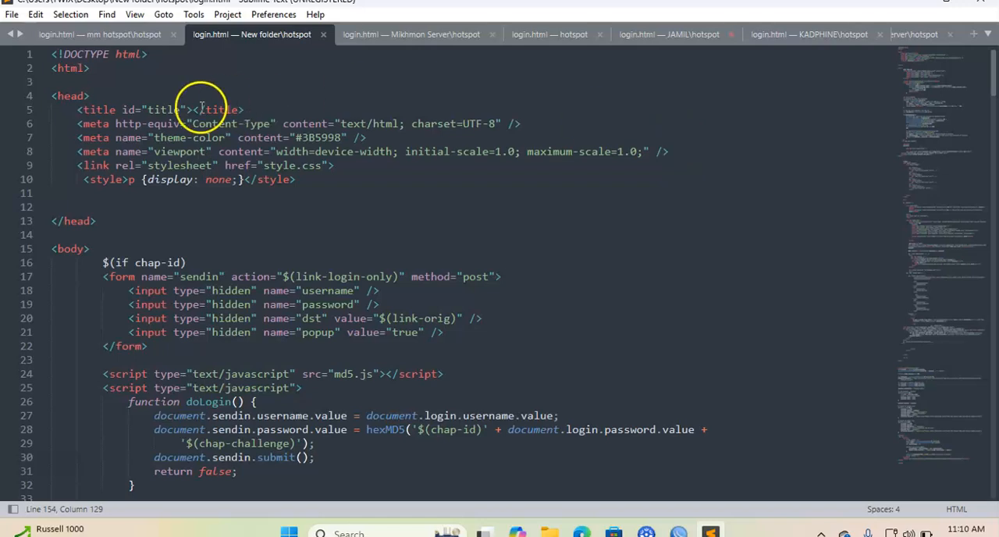
{"action": "left_click", "coordinate": [193, 415]}
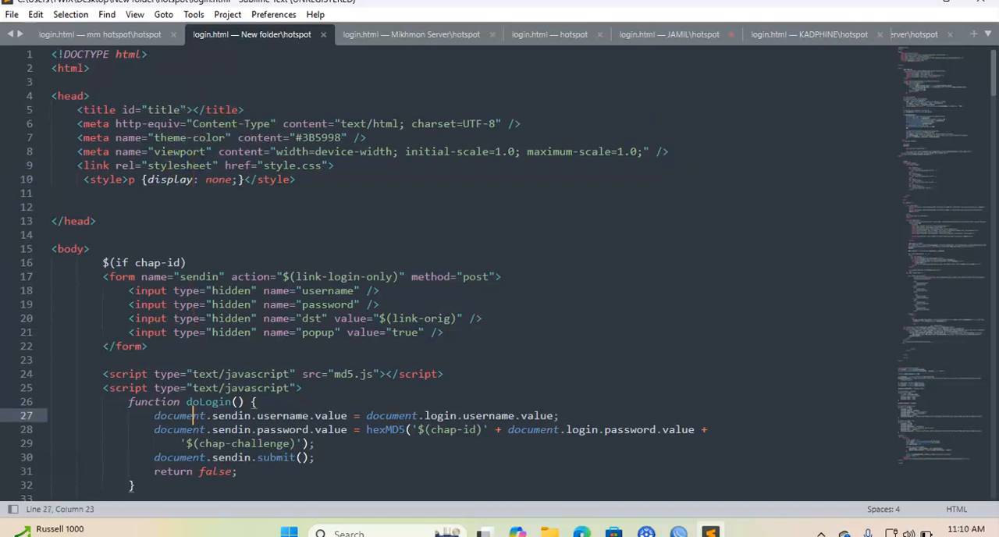
{"action": "scroll", "scroll_direction": "down", "scroll_amount": 3}
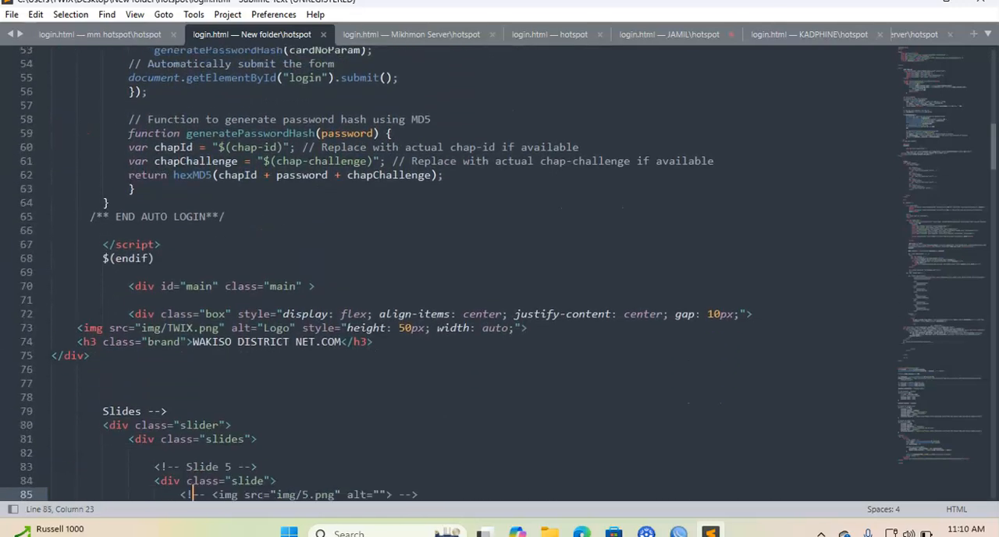
{"action": "scroll", "scroll_direction": "down", "scroll_amount": 3}
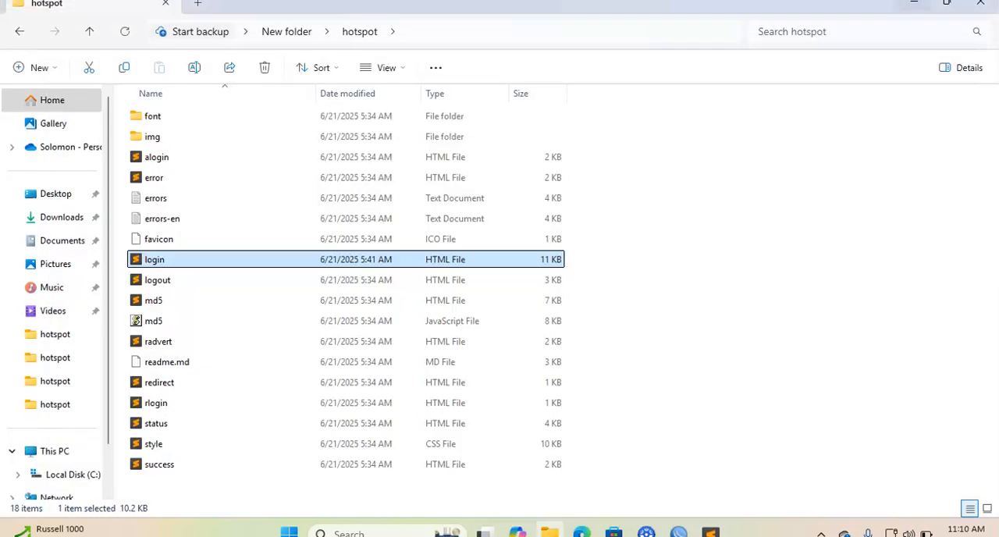
{"action": "mouse_move", "coordinate": [45, 398]}
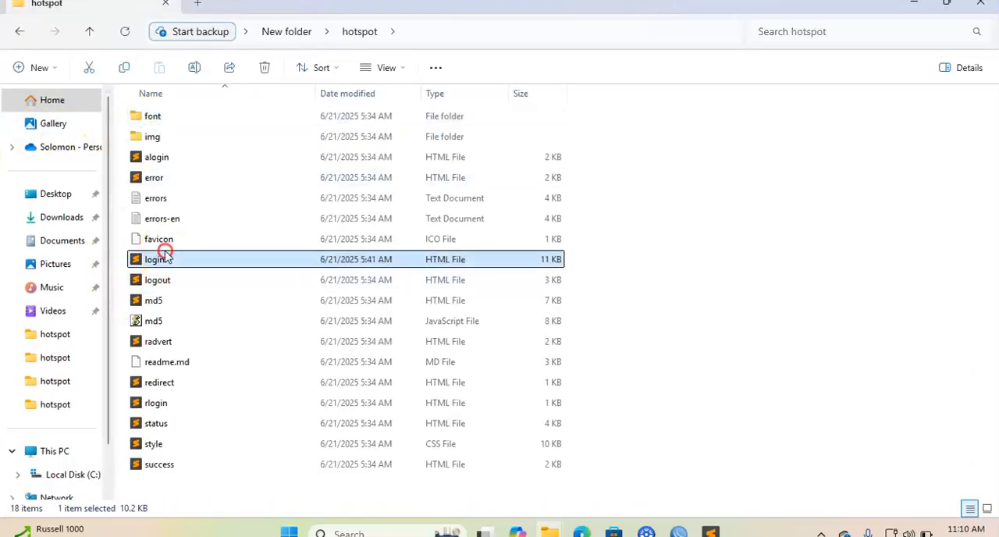
Open login.html with Google Chrome to render the WAKISO DISTRICT NET.COM login page.
{"action": "right_click", "coordinate": [159, 259]}
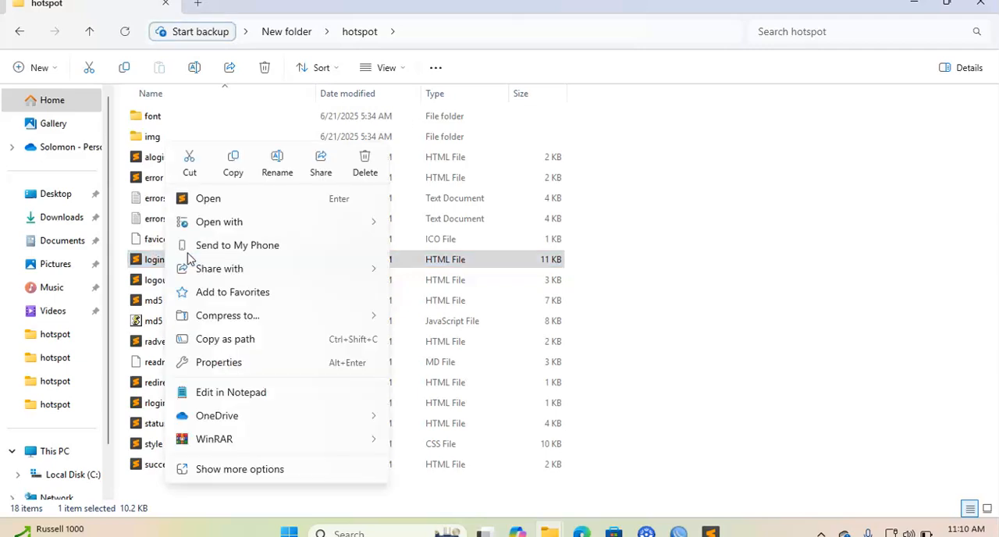
{"action": "left_click", "coordinate": [219, 221]}
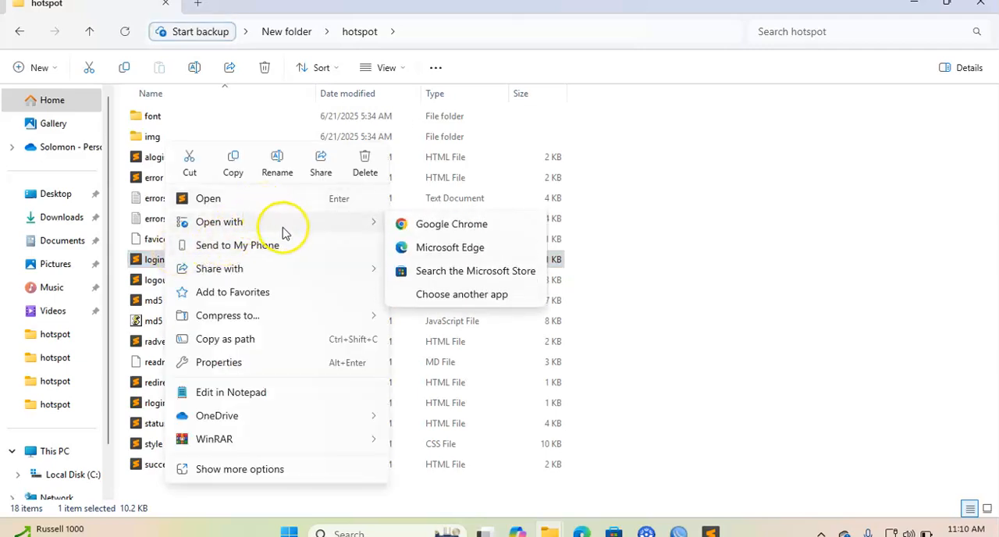
{"action": "left_click", "coordinate": [450, 224]}
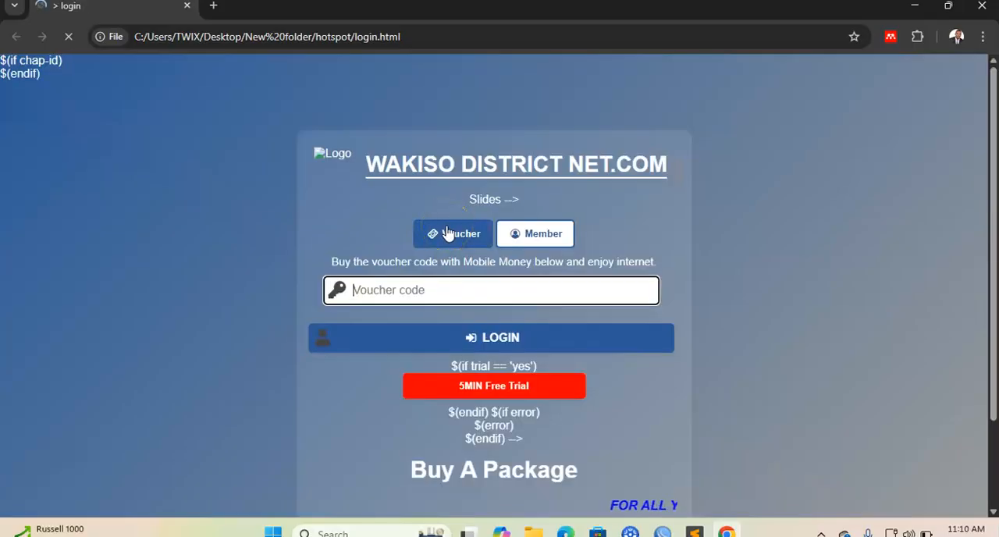
Scroll down the WAKISO DISTRICT NET.COM login page preview in Chrome.
{"action": "scroll", "scroll_direction": "down", "scroll_amount": 3}
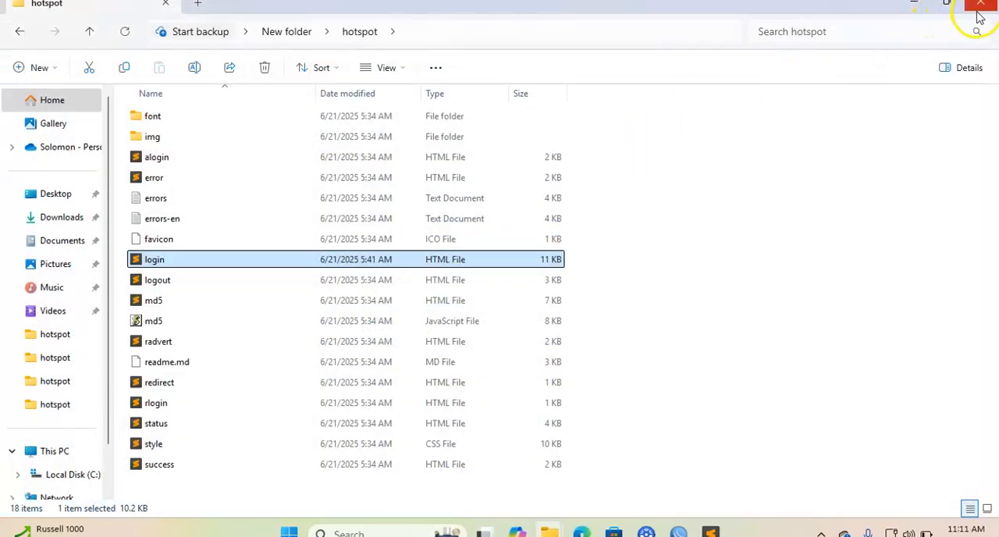
Open the desktop hotspot folder's login page in Google Chrome, then close the folder.
{"action": "left_click", "coordinate": [981, 6]}
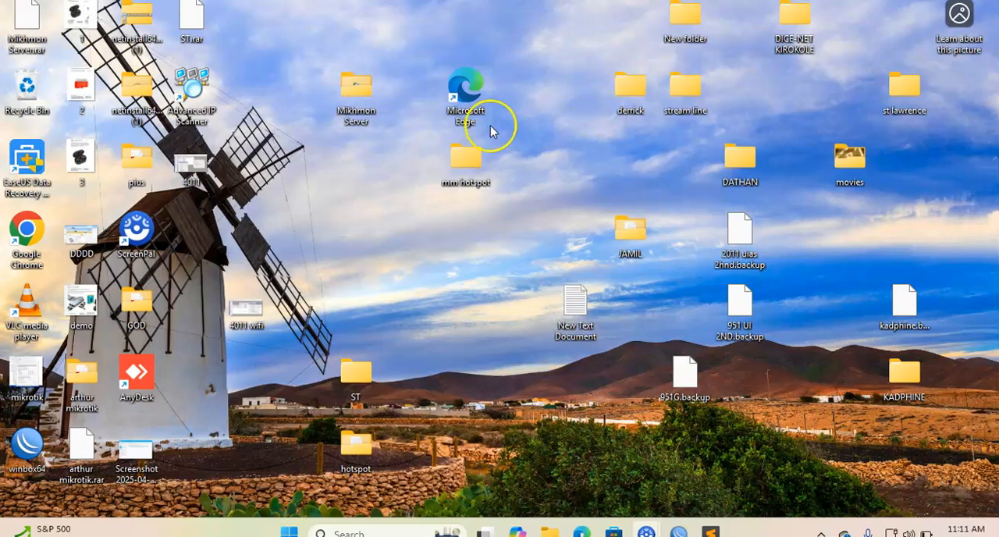
{"action": "mouse_move", "coordinate": [290, 314]}
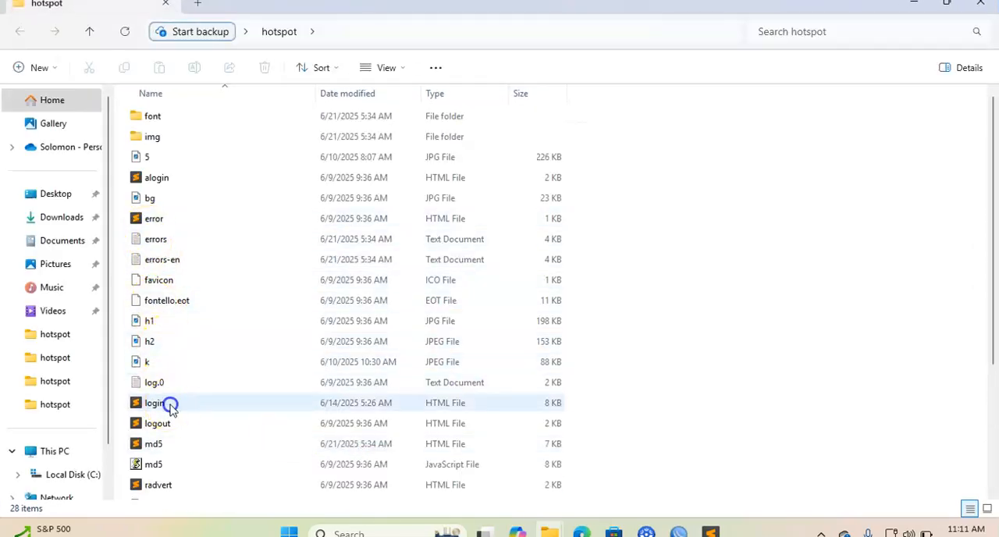
{"action": "right_click", "coordinate": [153, 403]}
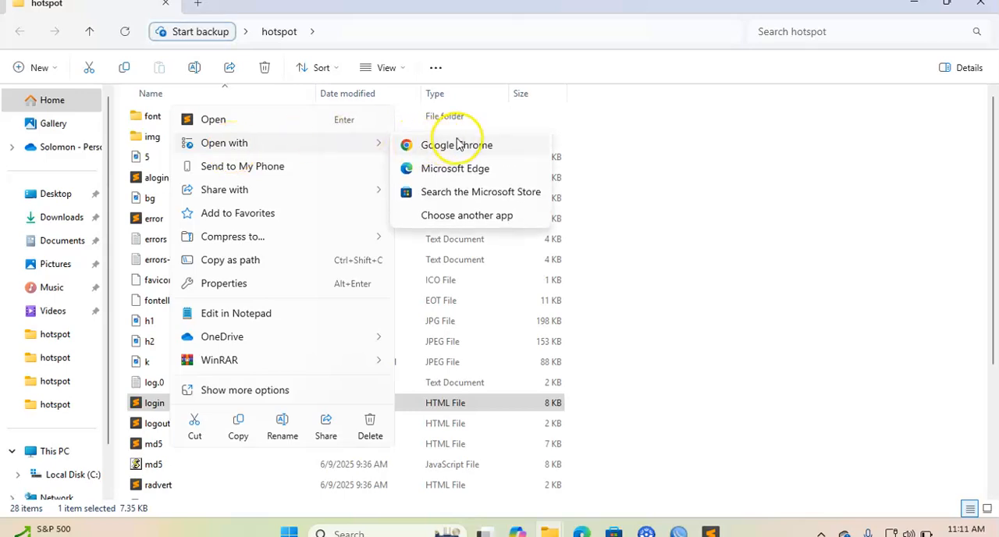
{"action": "left_click", "coordinate": [459, 145]}
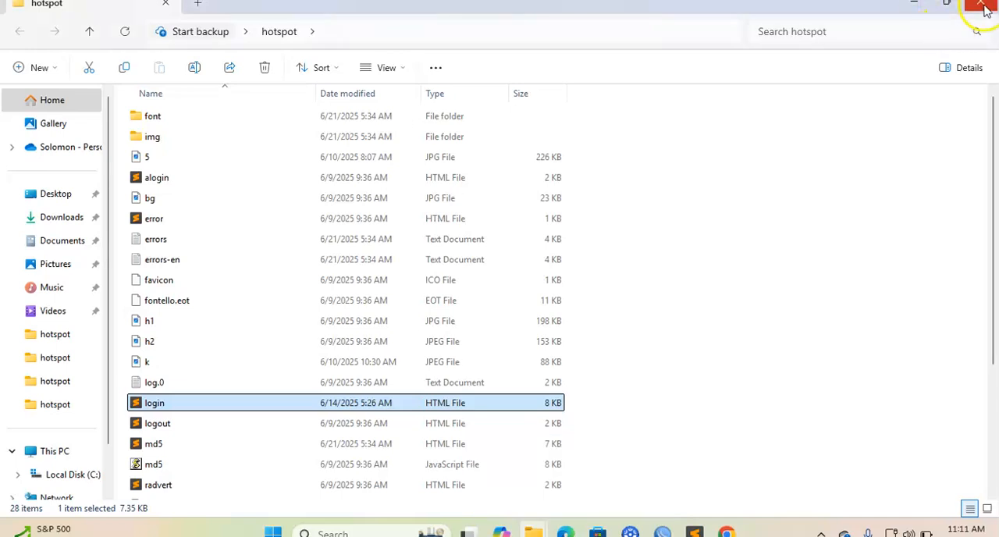
{"action": "left_click", "coordinate": [984, 8]}
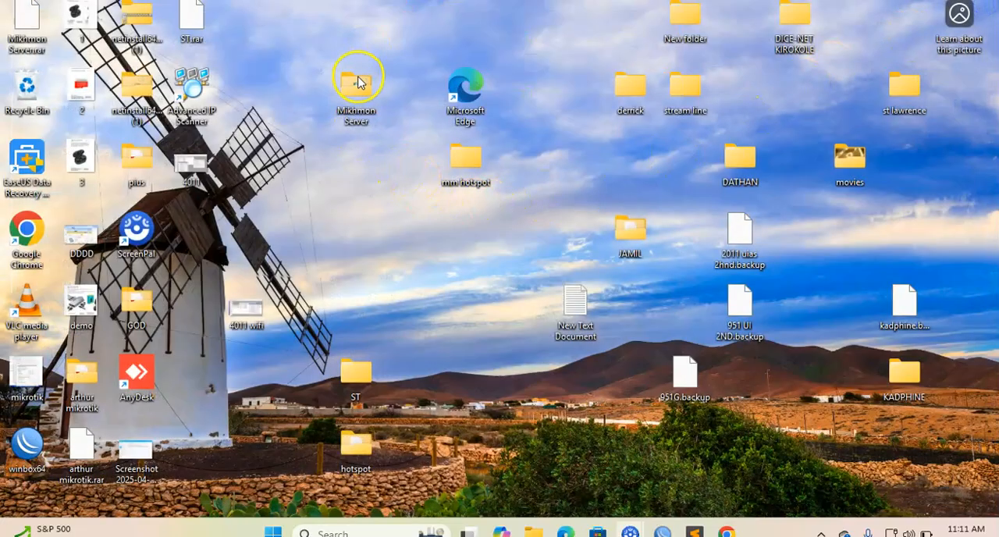
Open Mikhmon Server's hotspot login.html in Chrome, showing the PEARL AIR WiFi page.
{"action": "double_click", "coordinate": [355, 76]}
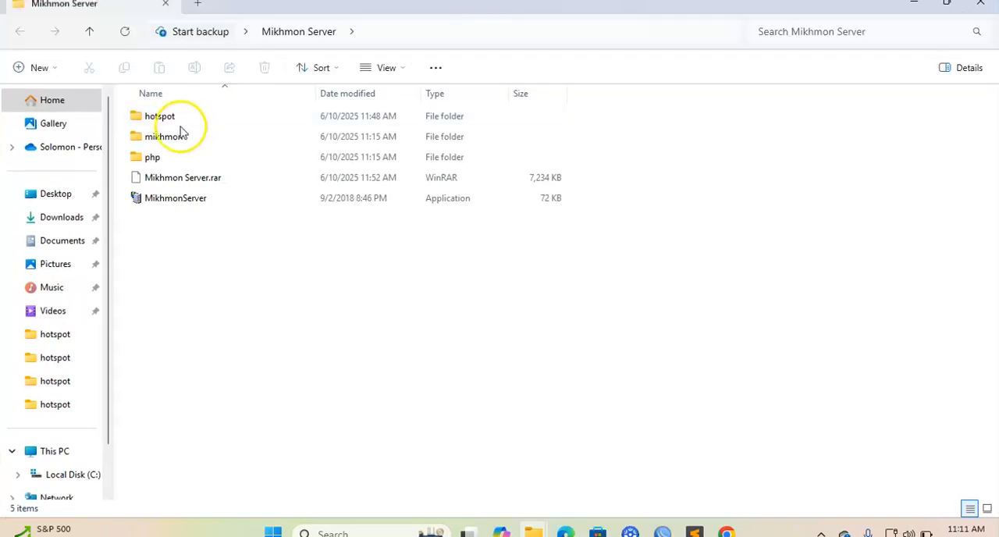
{"action": "double_click", "coordinate": [159, 115]}
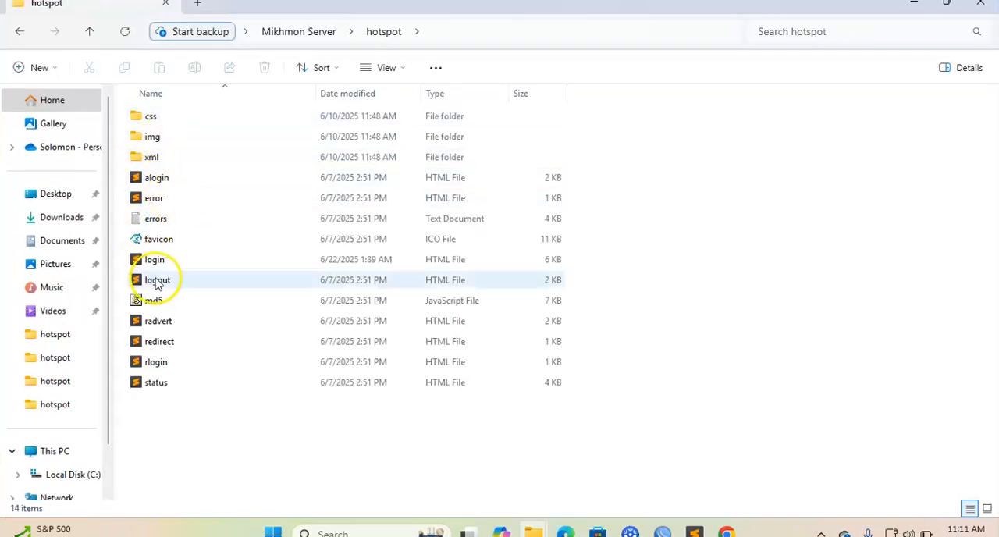
{"action": "left_click", "coordinate": [155, 259]}
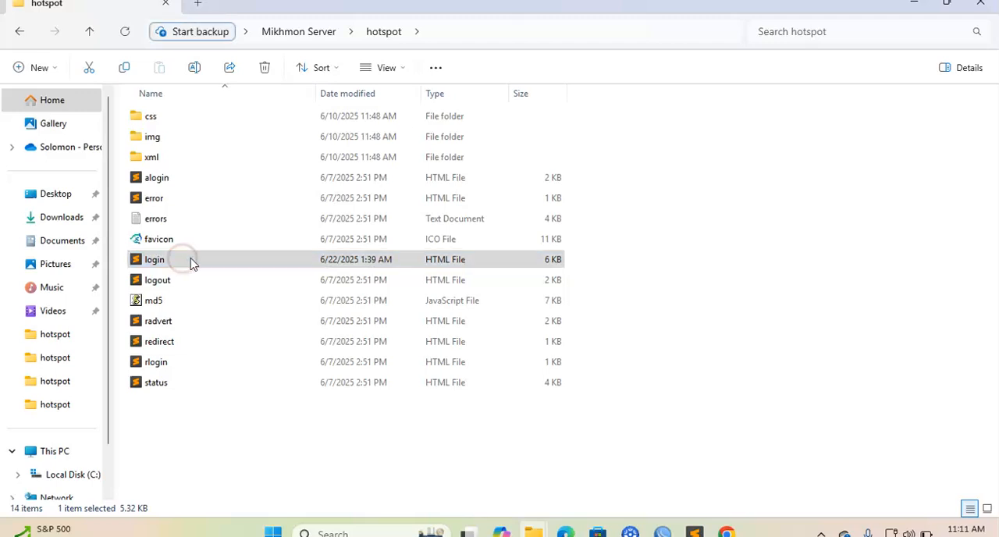
{"action": "right_click", "coordinate": [153, 259]}
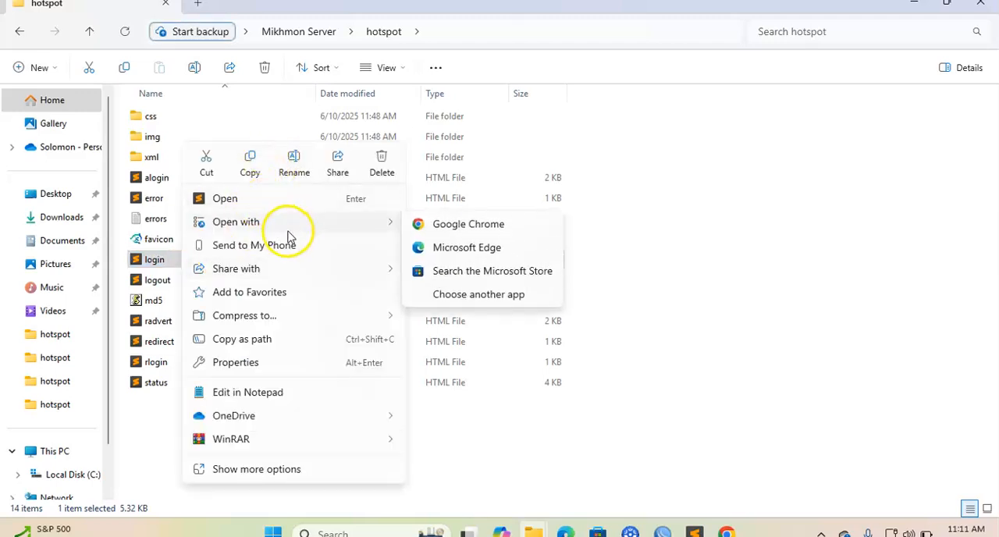
{"action": "left_click", "coordinate": [468, 225]}
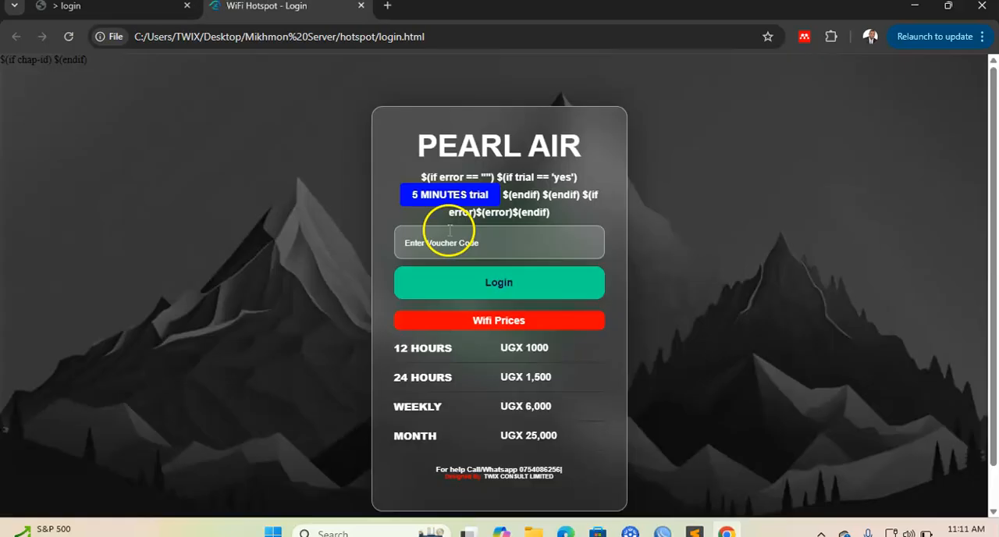
{"action": "mouse_move", "coordinate": [349, 181]}
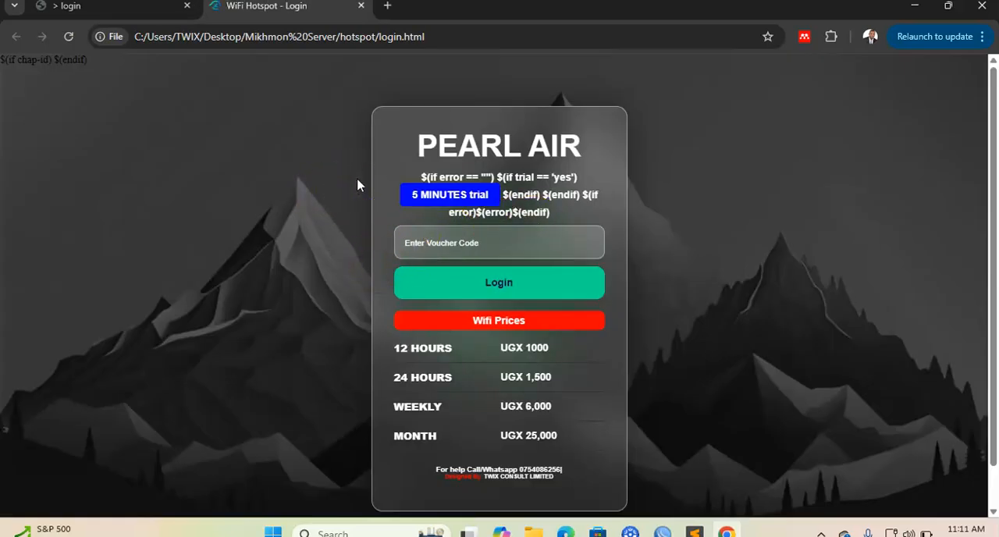
{"action": "left_click", "coordinate": [69, 38]}
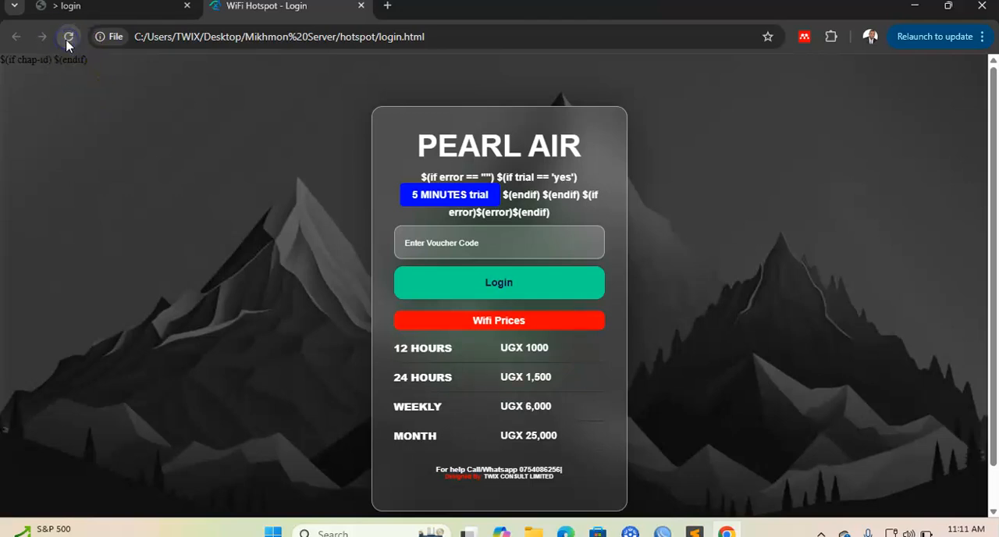